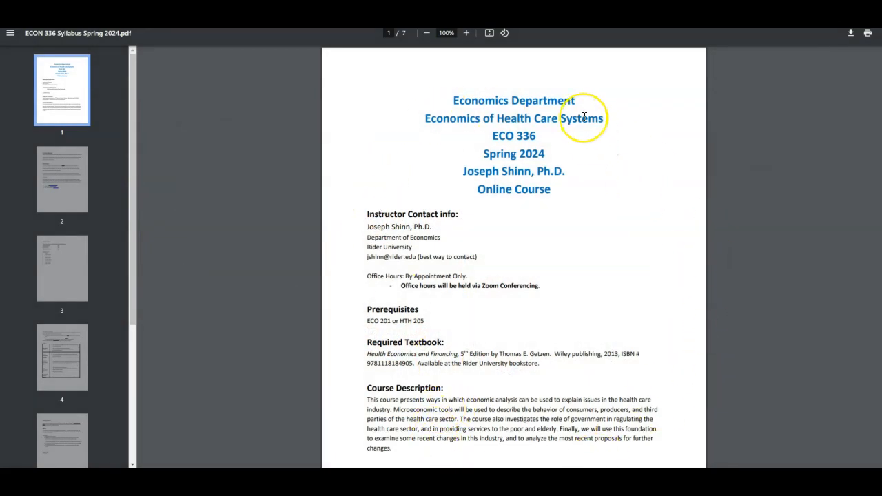
mouse_move(595, 113)
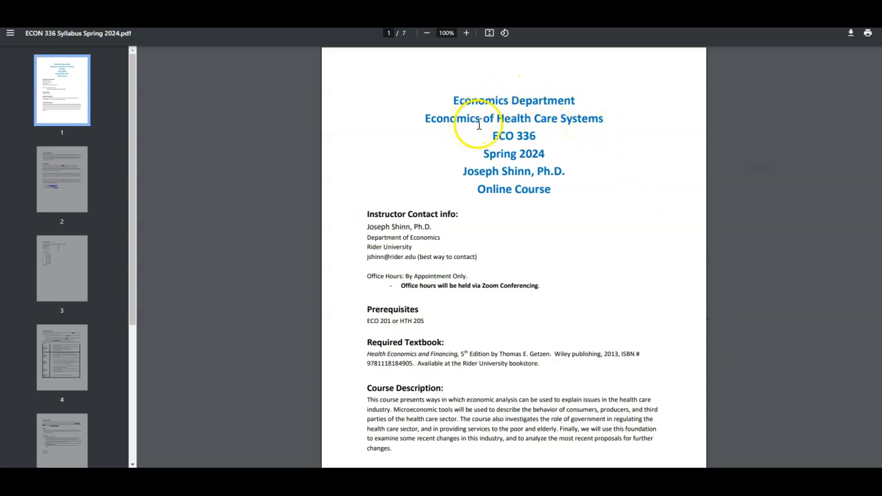
mouse_move(398, 312)
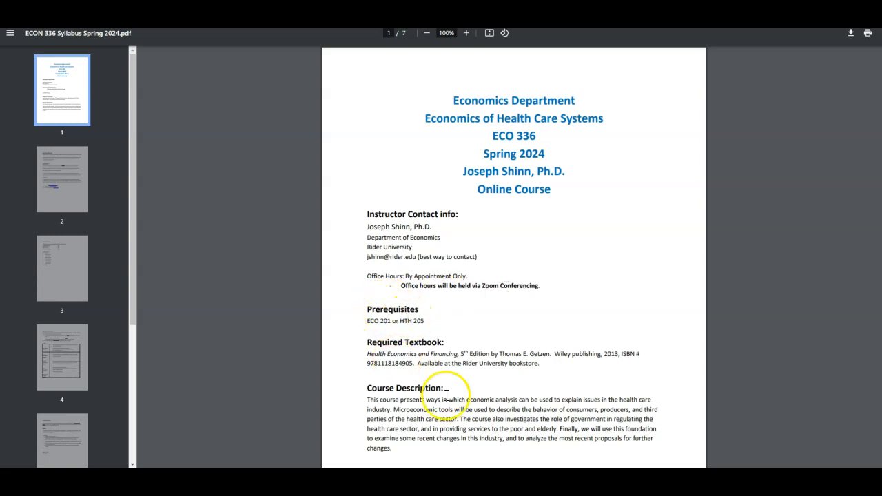
Step: Scroll down page 1 of the ECON 336 syllabus to the Course Description
scroll("down", 3)
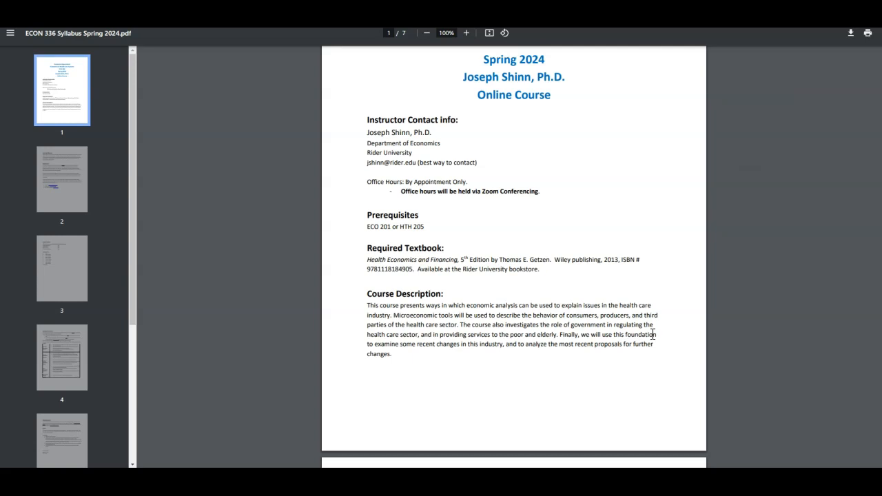
Step: Scroll past the Learning Objective and Web Access sections to the Course Grades on page 3
scroll("down", 3)
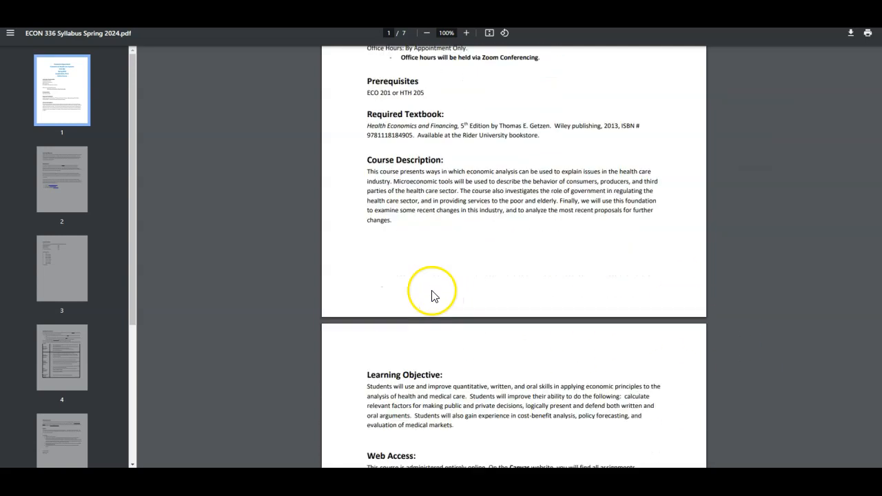
scroll("down", 3)
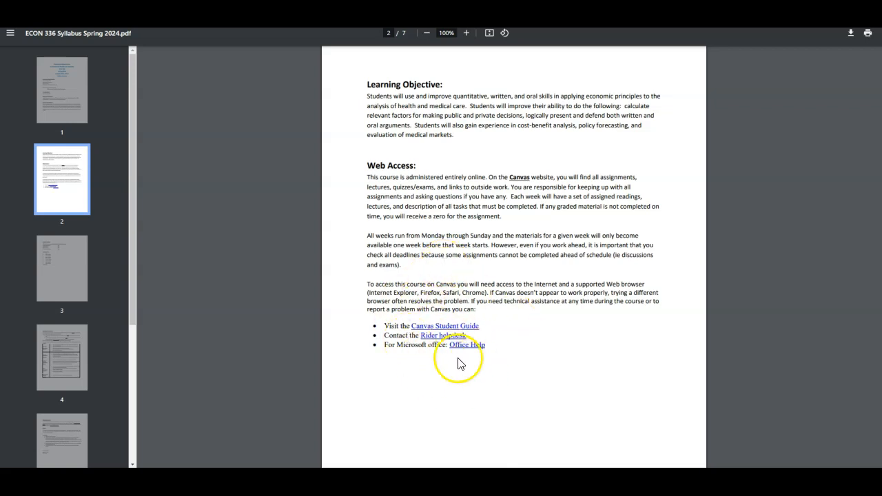
scroll("down", 3)
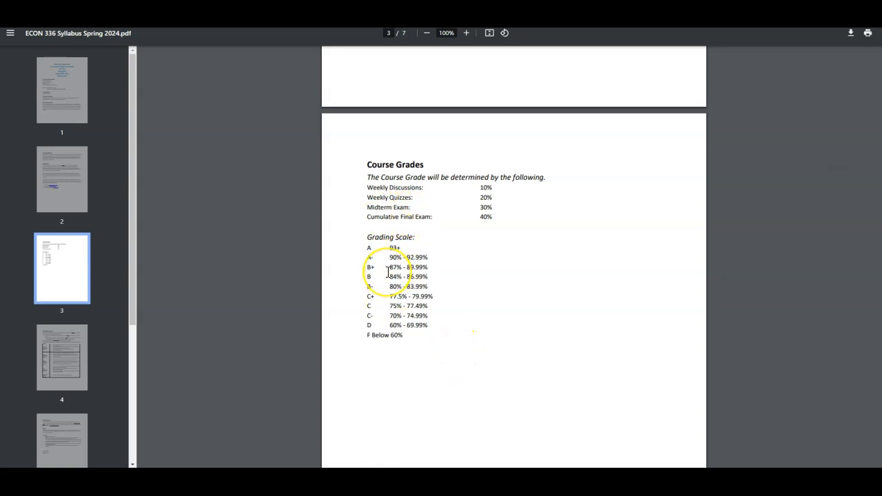
Step: Scroll to page 4 showing the discussion participation grading rubric table
scroll("down", 3)
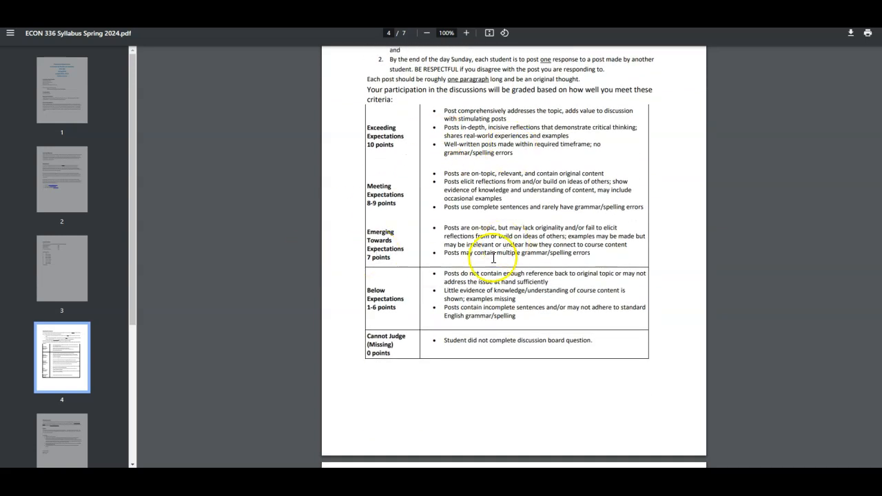
Step: Scroll to page 5 covering Weekly Quizzes rules, Exams policy and exam due dates
scroll("down", 3)
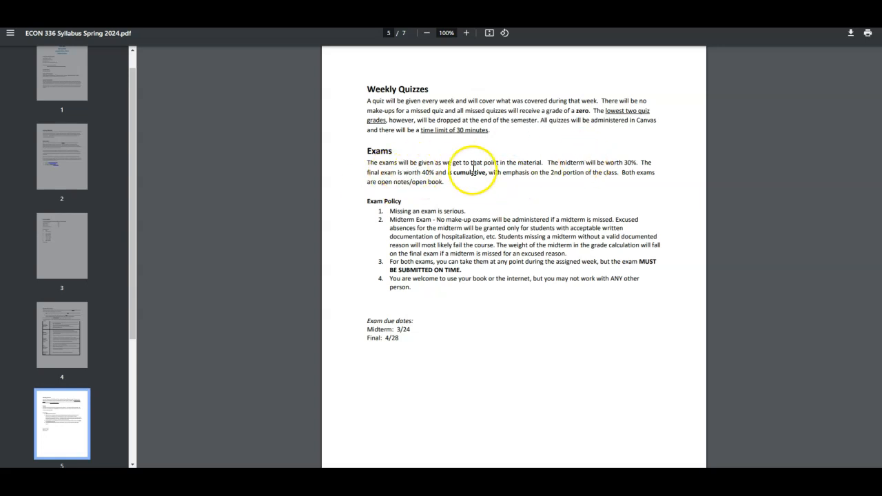
mouse_move(521, 210)
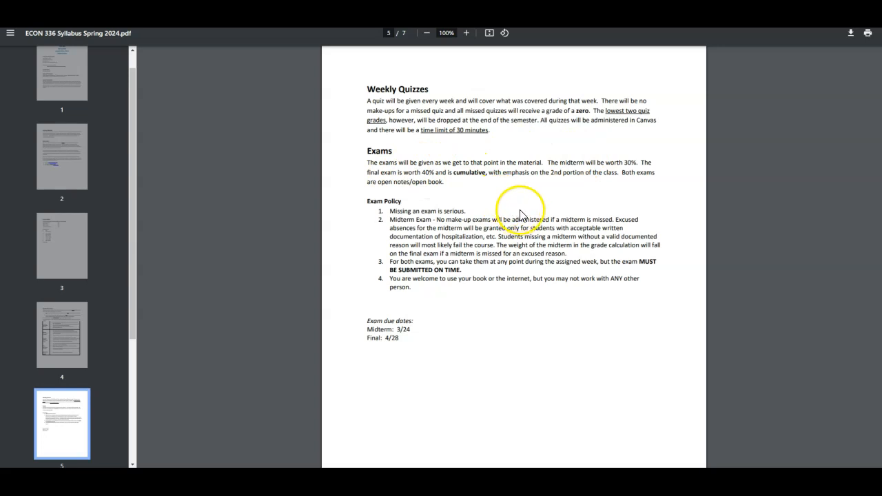
mouse_move(380, 276)
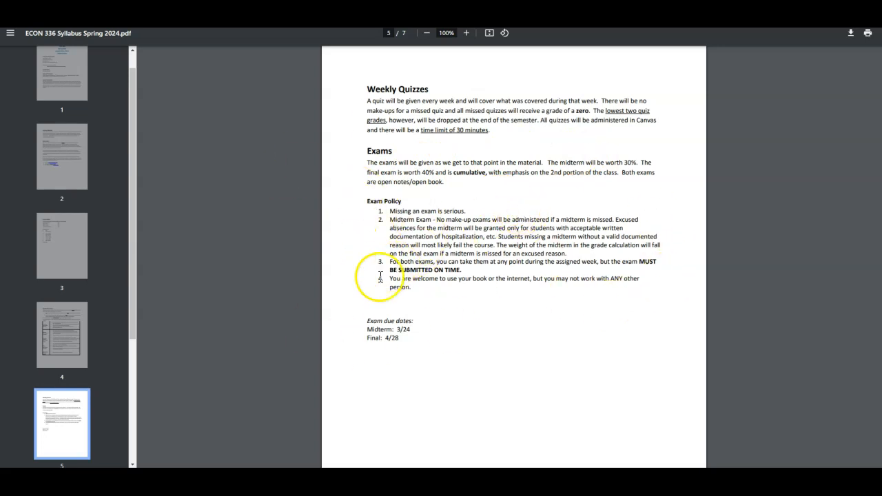
Step: Scroll to page 6 with the Disability Statement and Statement on Academic Freedom
scroll("down", 3)
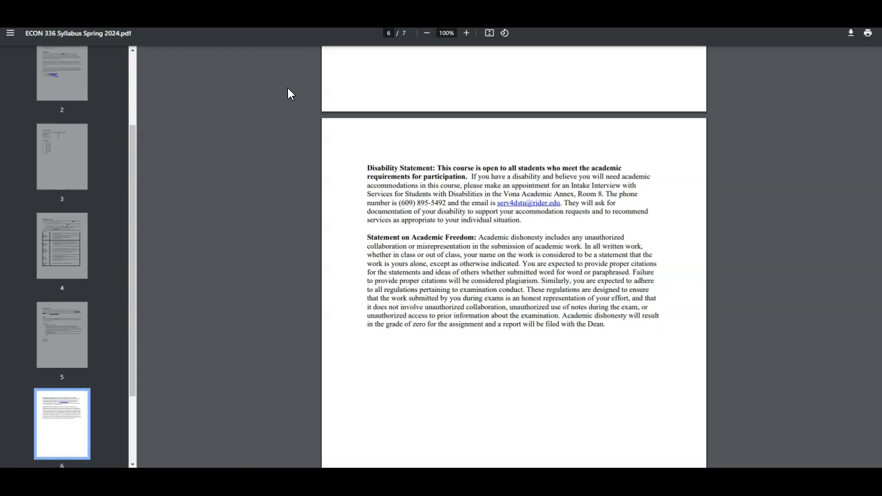
scroll("down", 3)
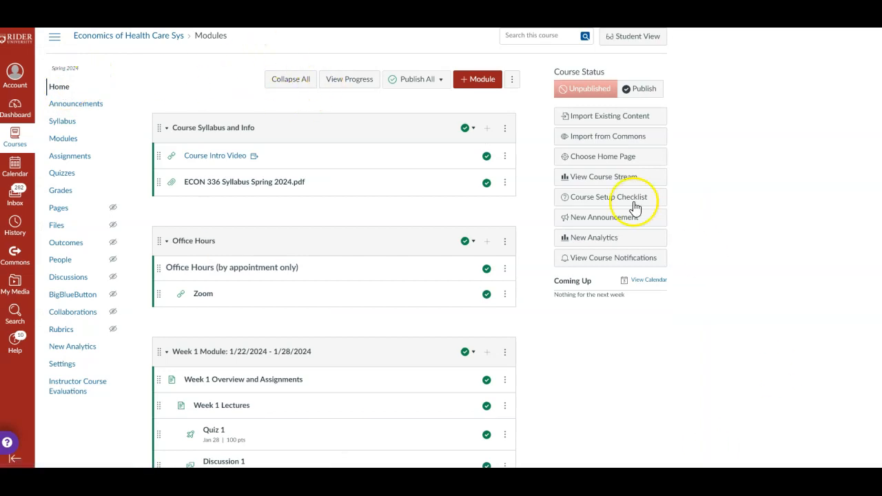
mouse_move(278, 335)
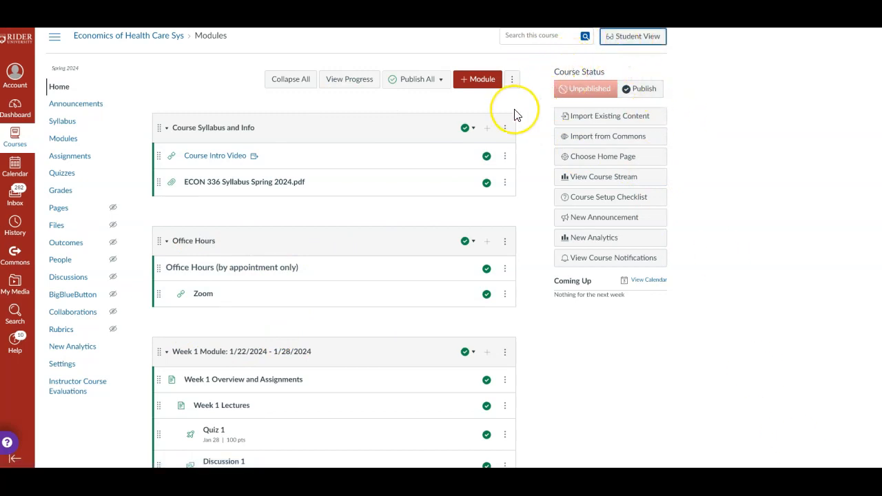
Step: Switch to Student View and scroll the Modules page showing Week 1 locked and the To Do list
left_click(631, 35)
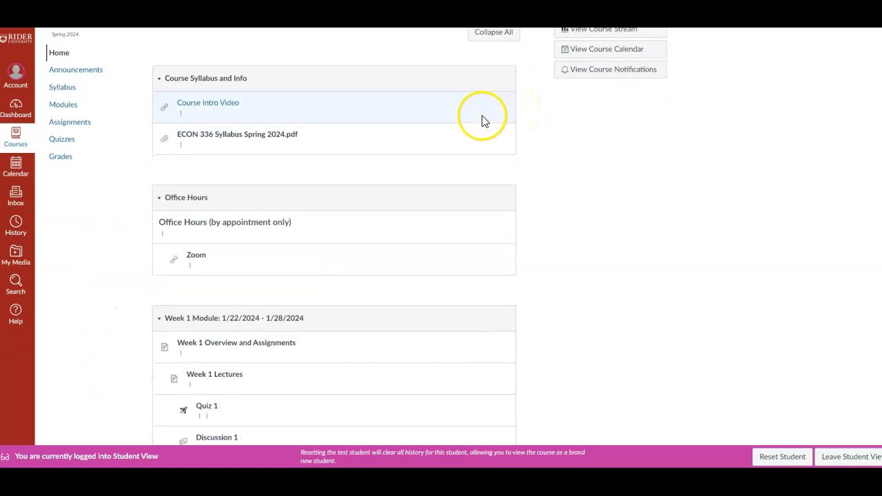
left_click(196, 255)
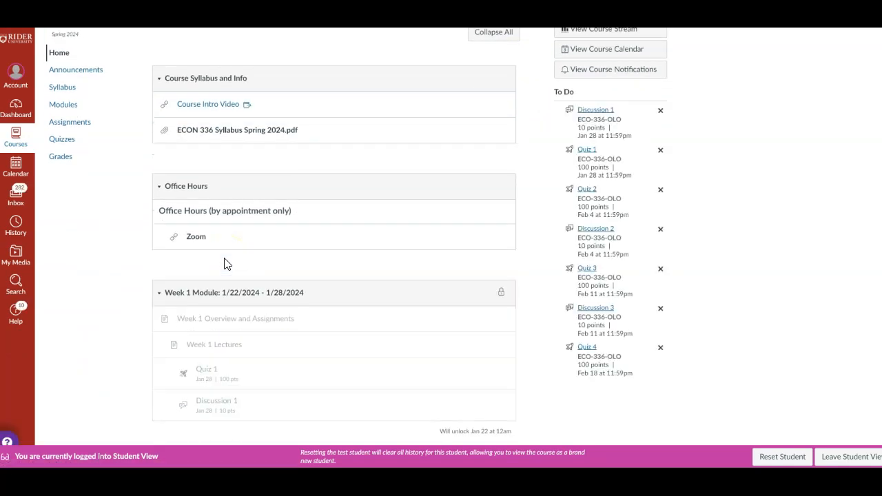
scroll("down", 3)
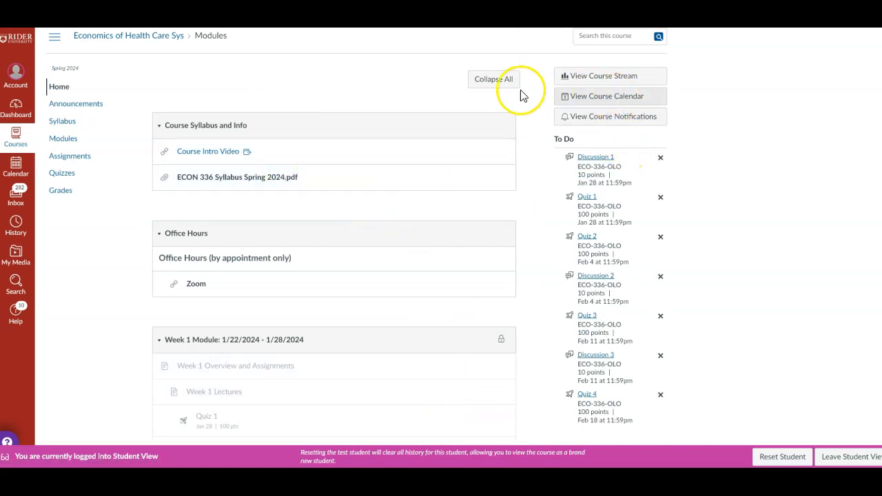
mouse_move(717, 392)
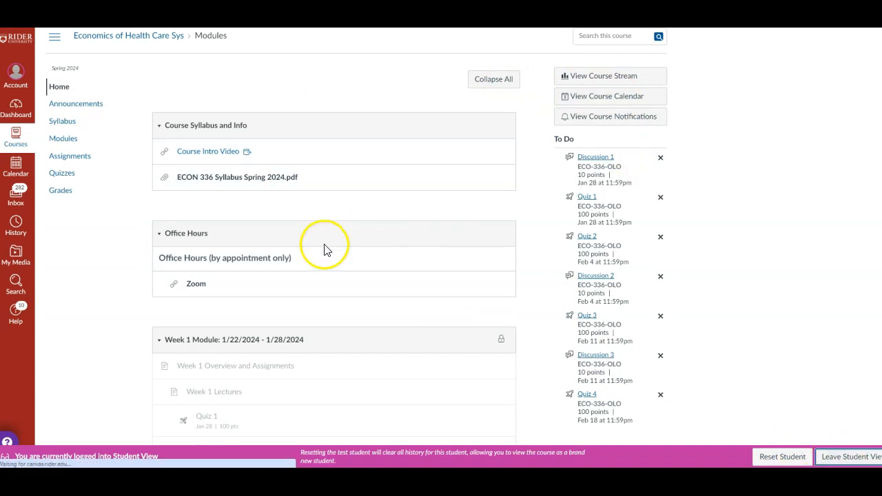
Step: Exit Student View to the instructor Modules page and scroll to the Week 1 module
left_click(852, 456)
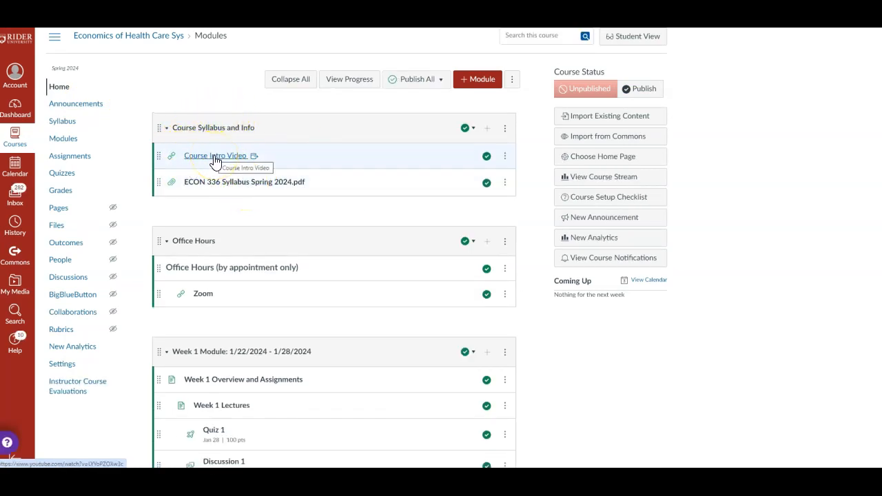
mouse_move(158, 240)
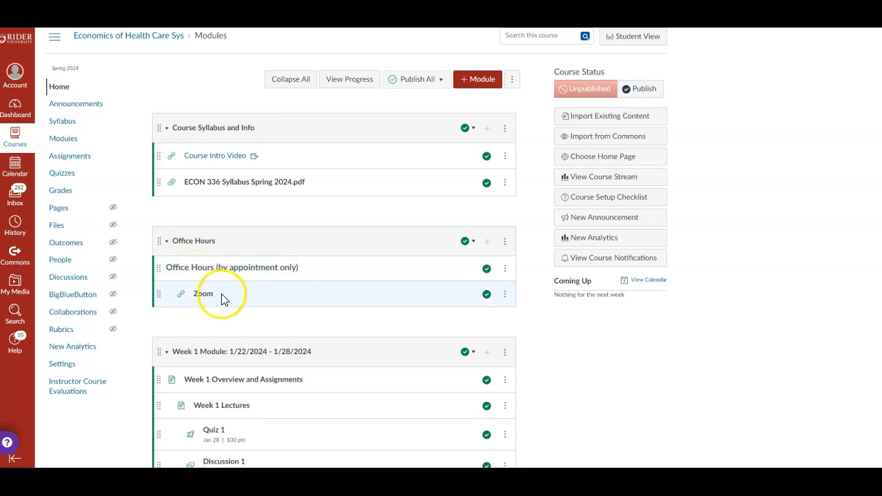
scroll("down", 3)
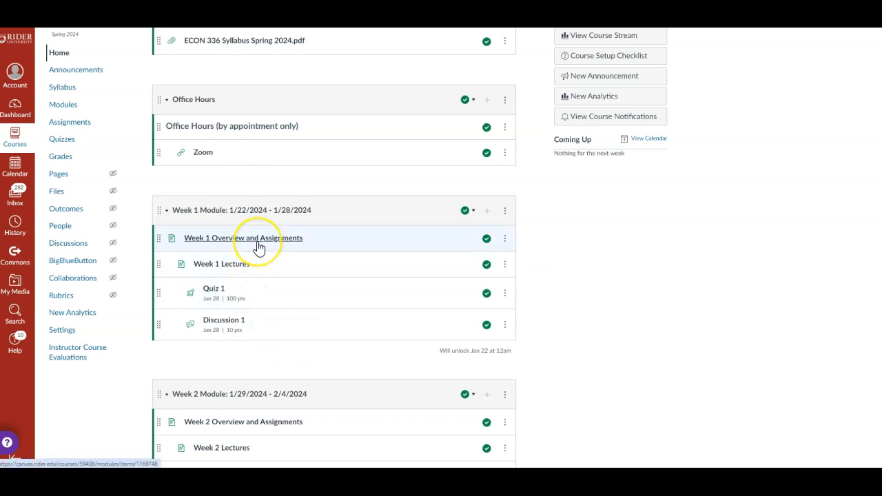
Step: View the Week 1 Overview and Assignments page with its learning goals, reading and due dates
left_click(243, 236)
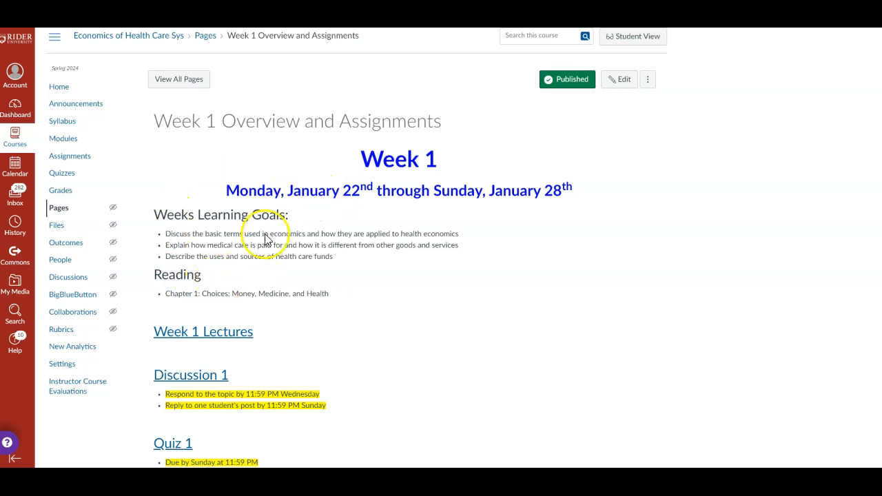
mouse_move(195, 290)
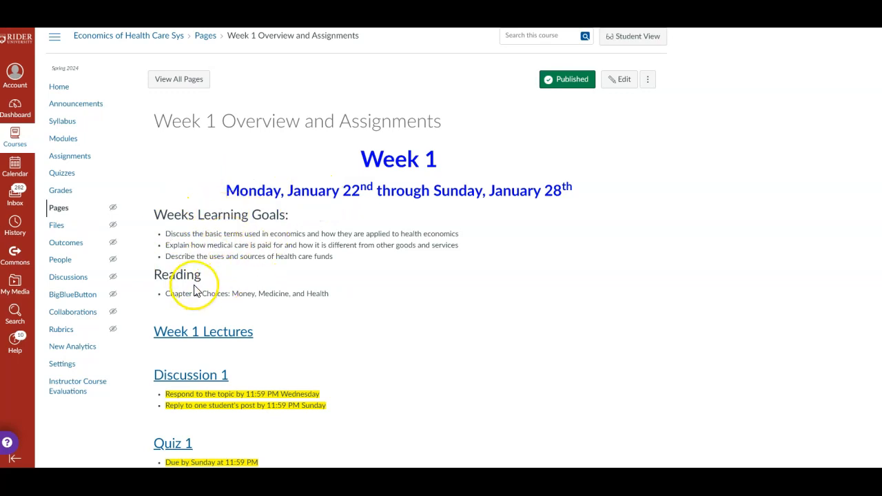
scroll("down", 3)
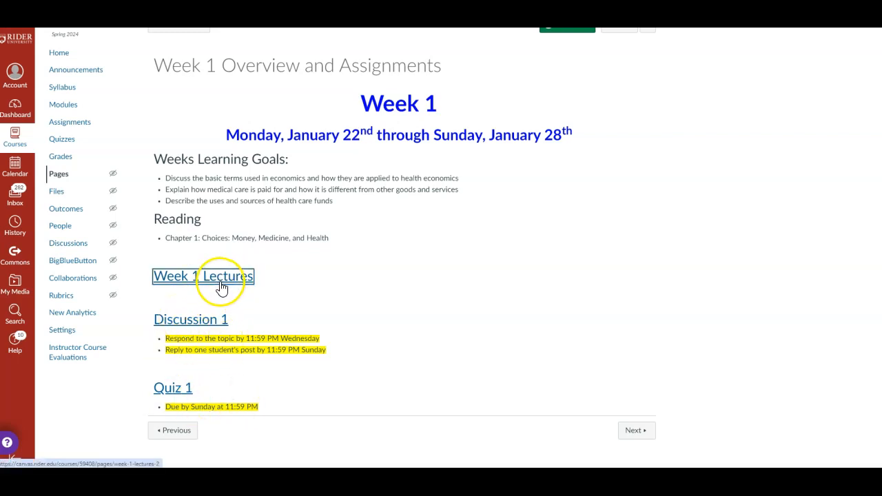
Step: Go to Week 1 Lectures and play, then pause, the Health Care Spending in the U.S. video
left_click(203, 276)
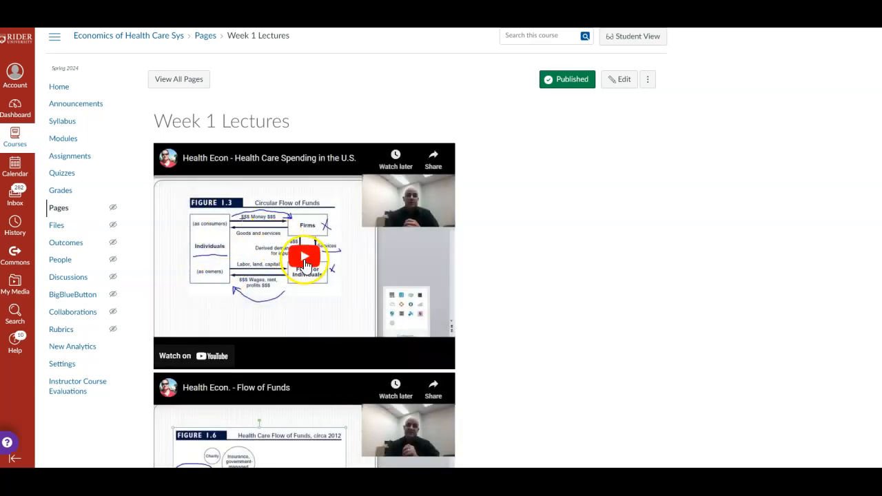
left_click(303, 256)
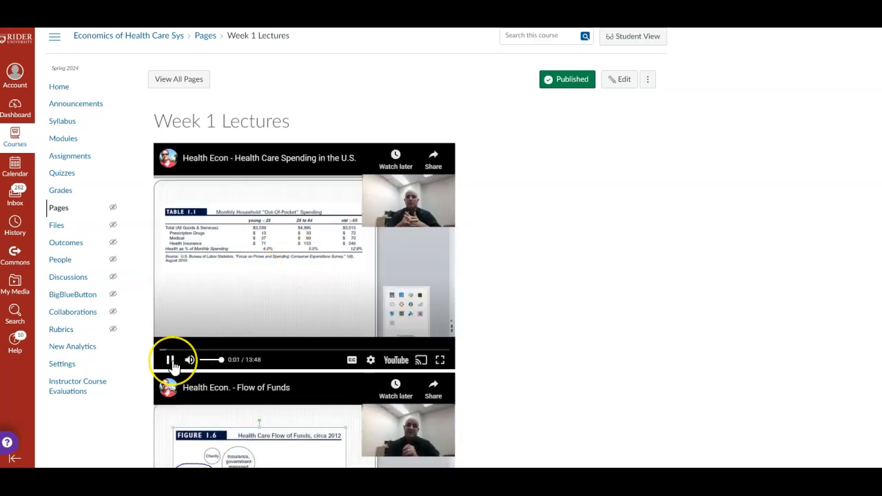
left_click(170, 358)
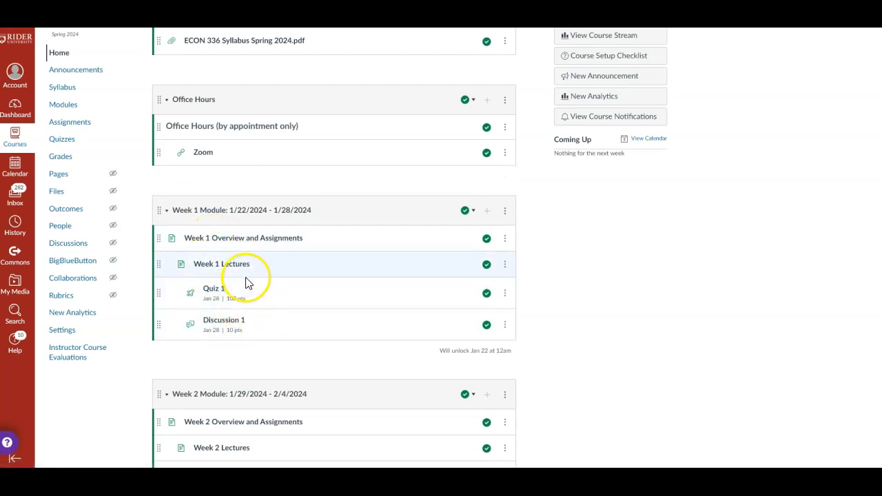
mouse_move(105, 102)
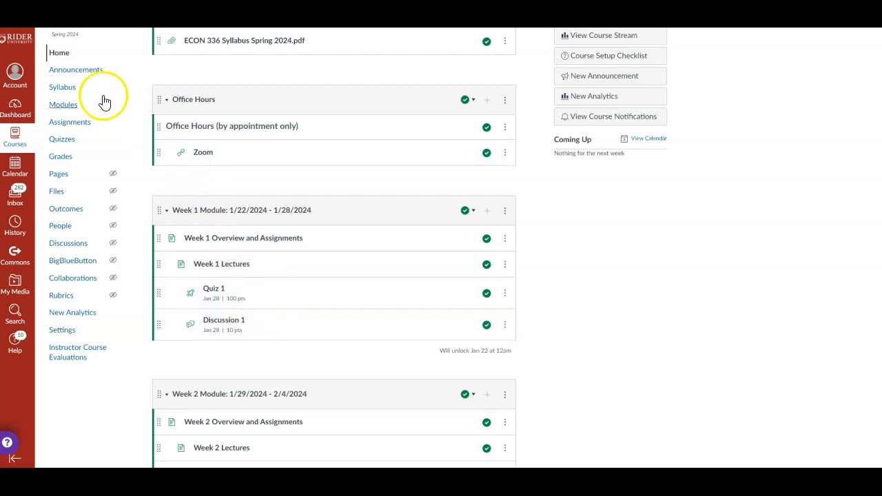
scroll("down", 3)
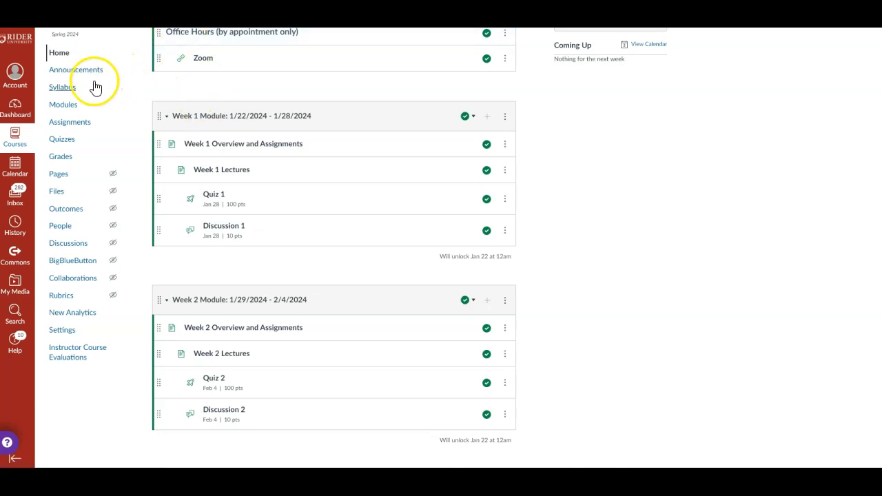
Step: Go to the course Syllabus page showing the dated Course Summary and assignment weights
left_click(62, 87)
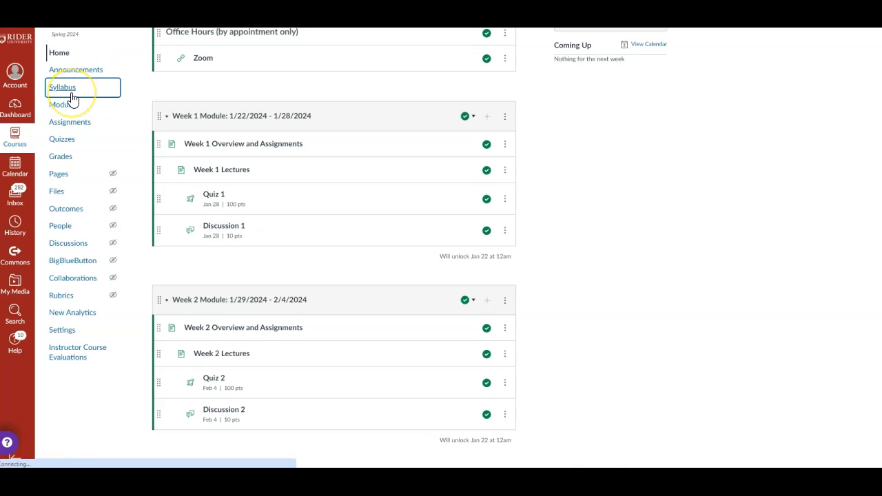
left_click(62, 87)
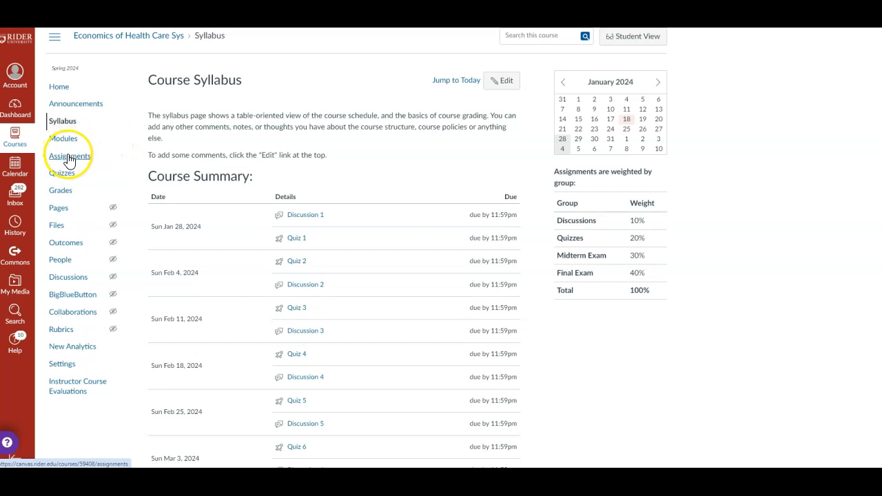
Step: Show the Assignments page with discussions, quizzes, midterm and final exam groups and their weights
right_click(71, 155)
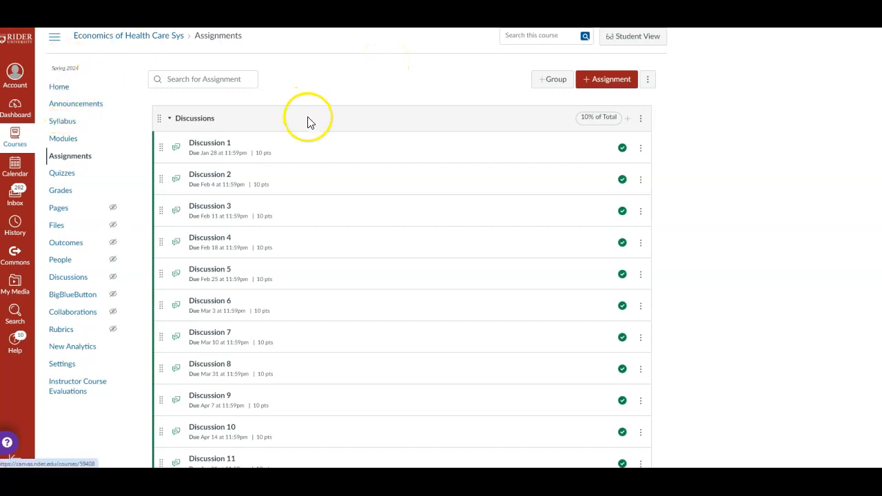
scroll("down", 3)
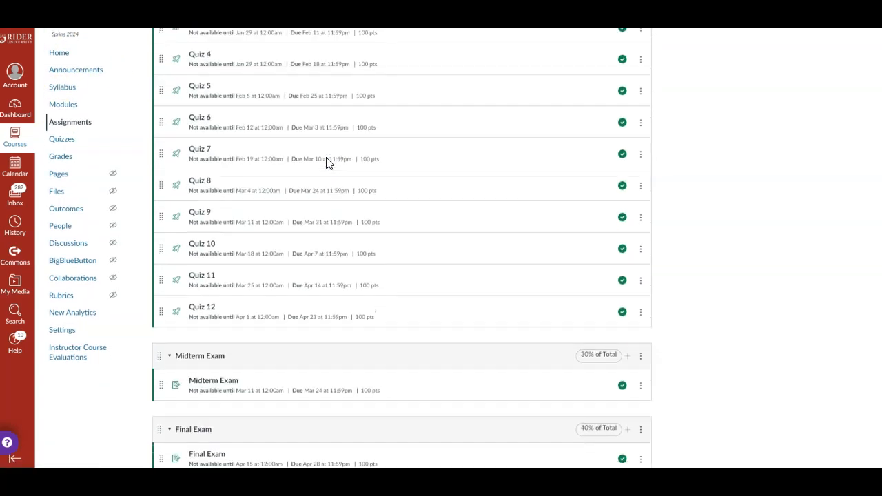